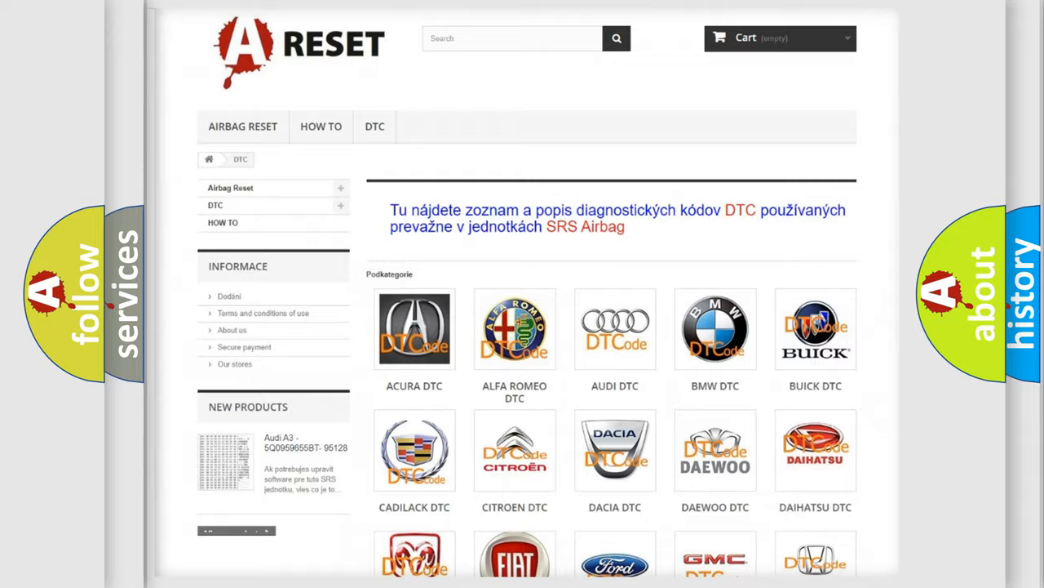
Step: Scroll the DTC brand catalogue and select the Nissan DTC tile
scroll(down, 3)
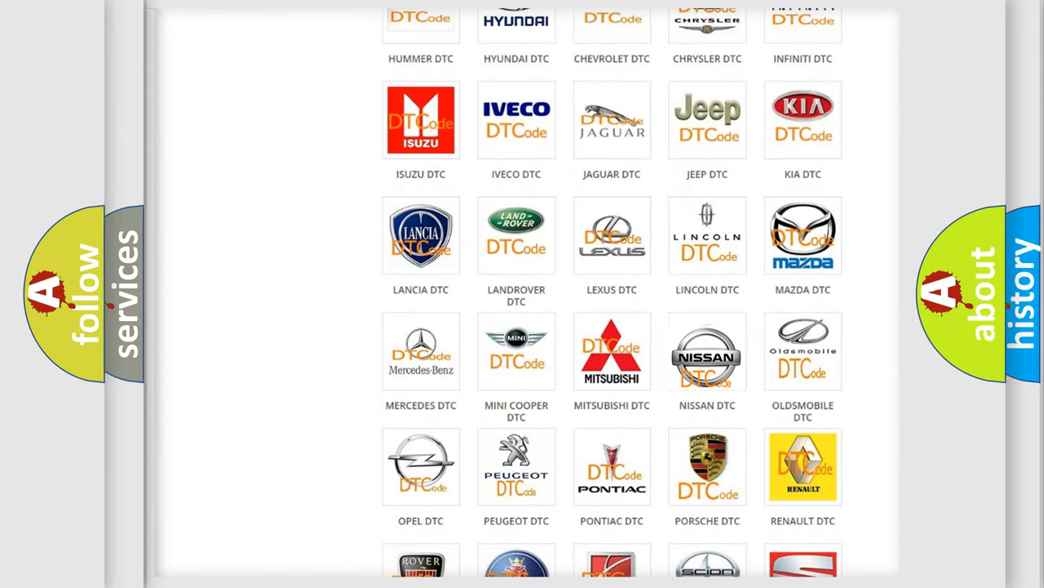
click(707, 351)
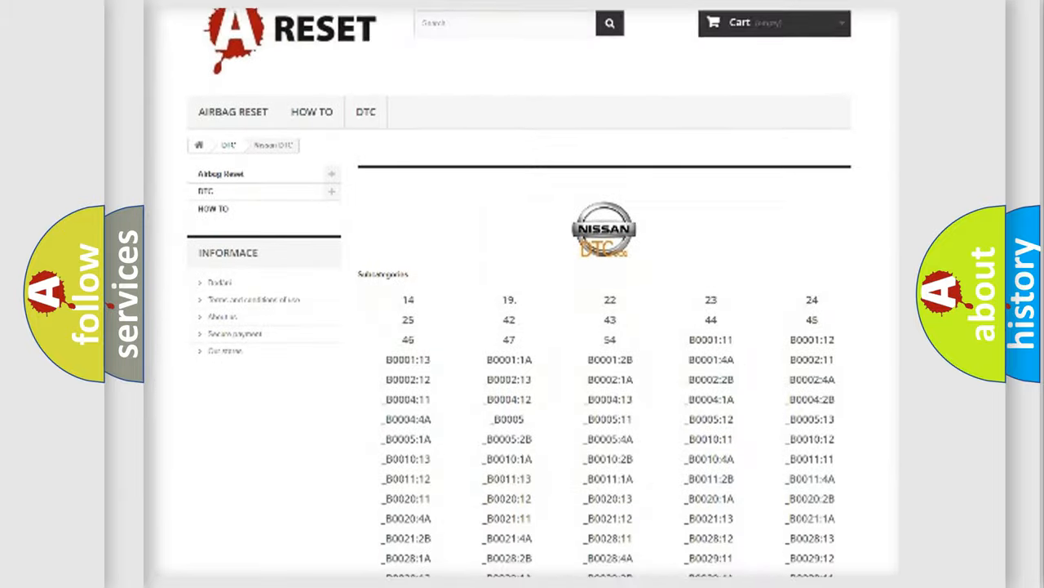
scroll(down, 3)
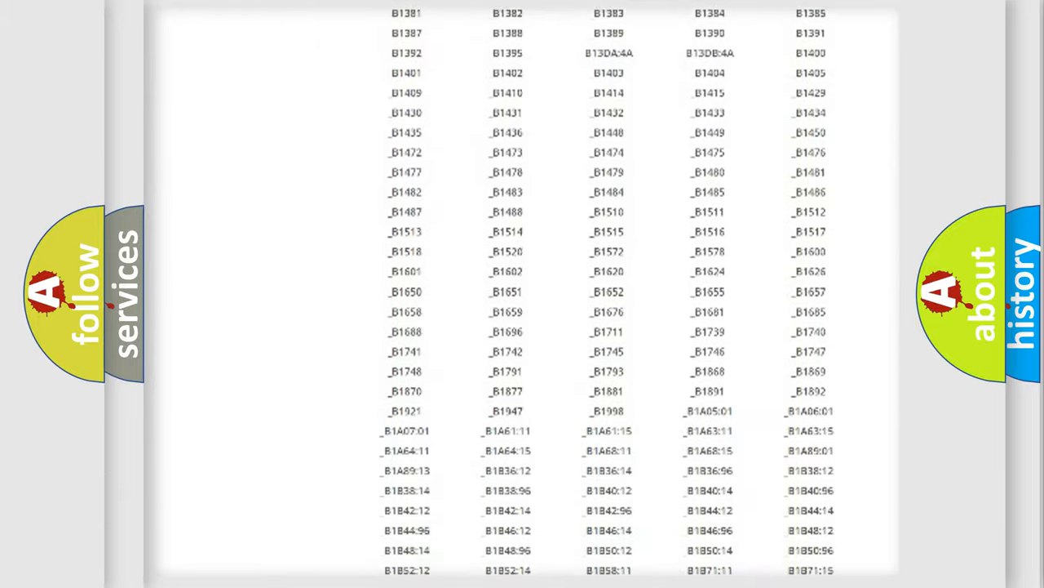
scroll(up, 3)
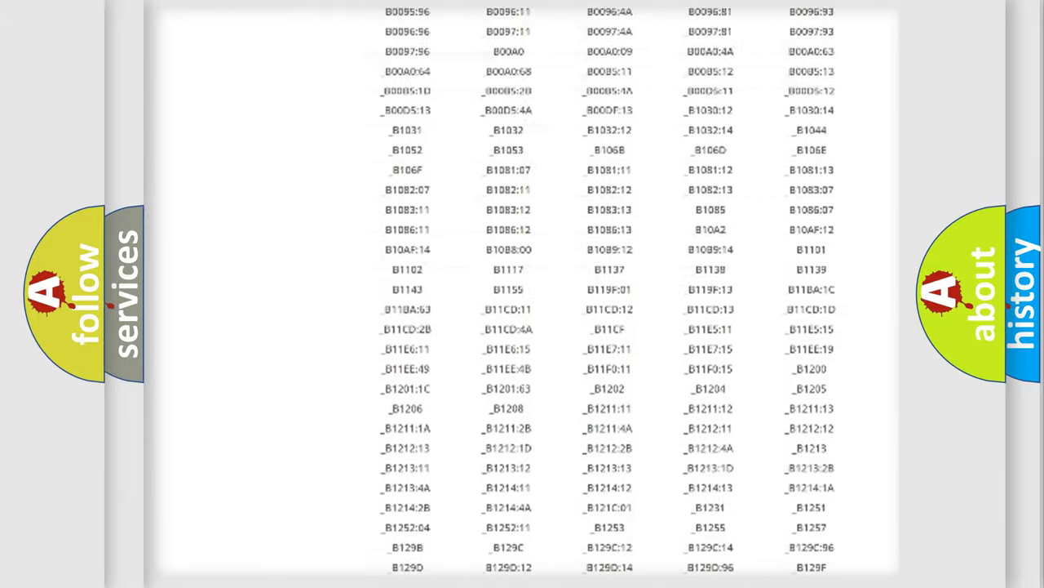
scroll(up, 3)
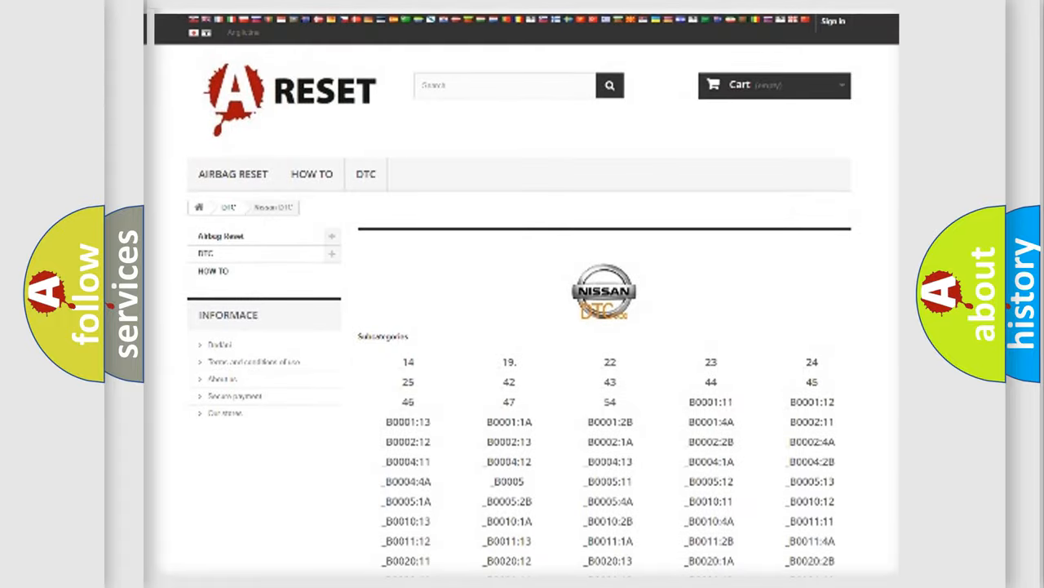